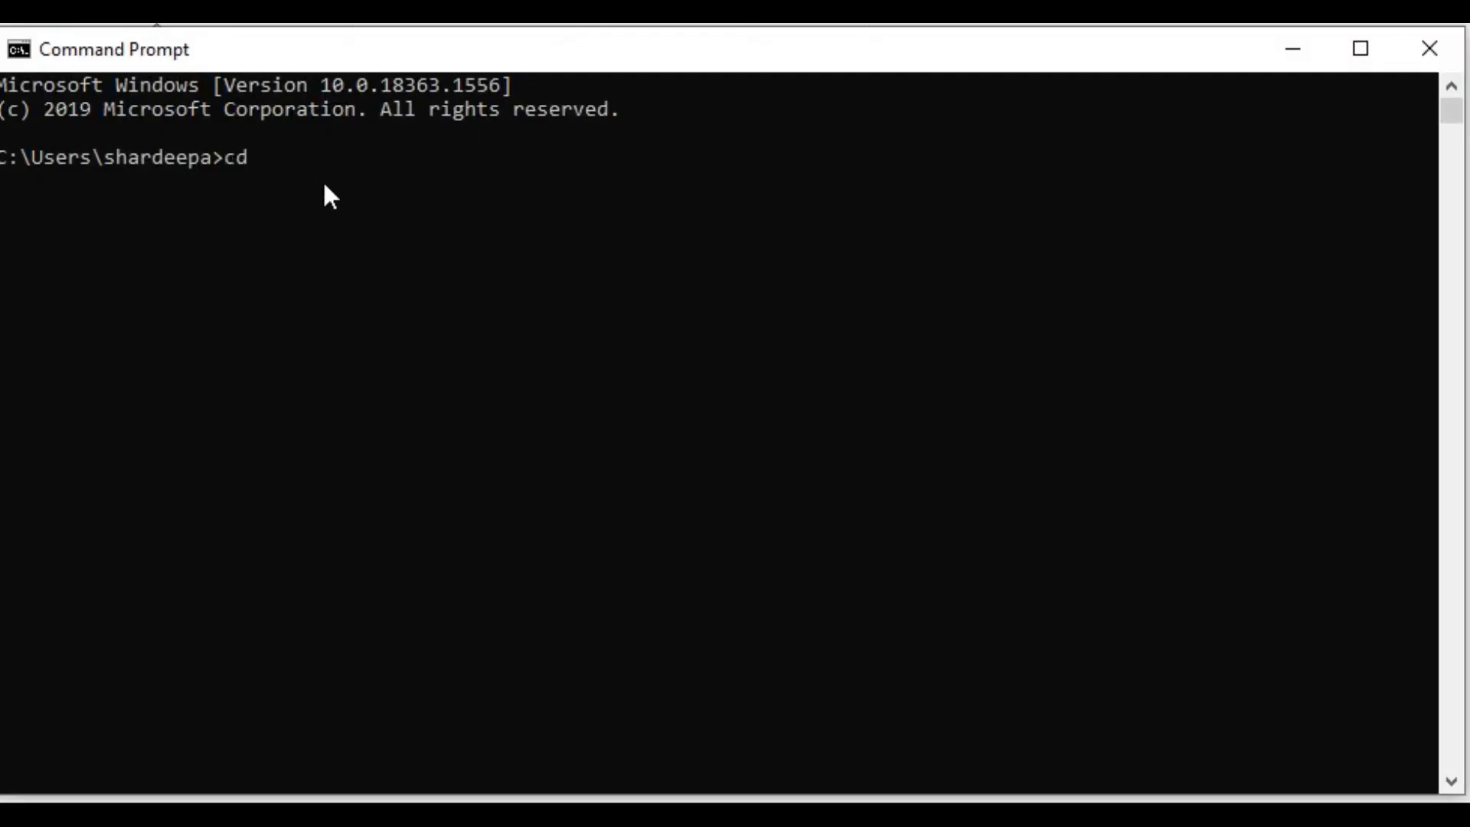
text(C:\Users\shardeepa\AppData\Local\Programs\Python\Python37-32\Scripts)
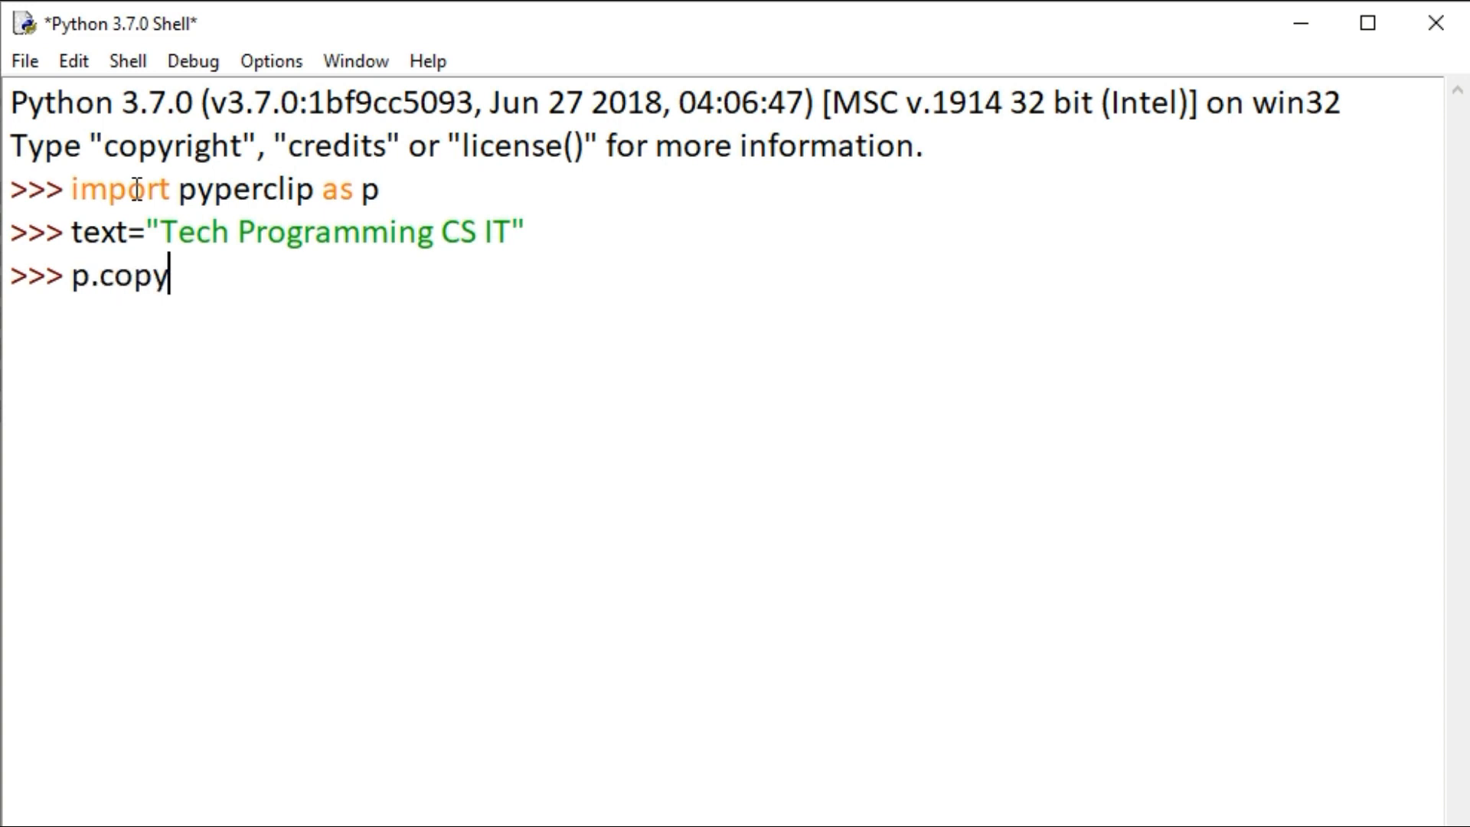
text((text))
text(print()
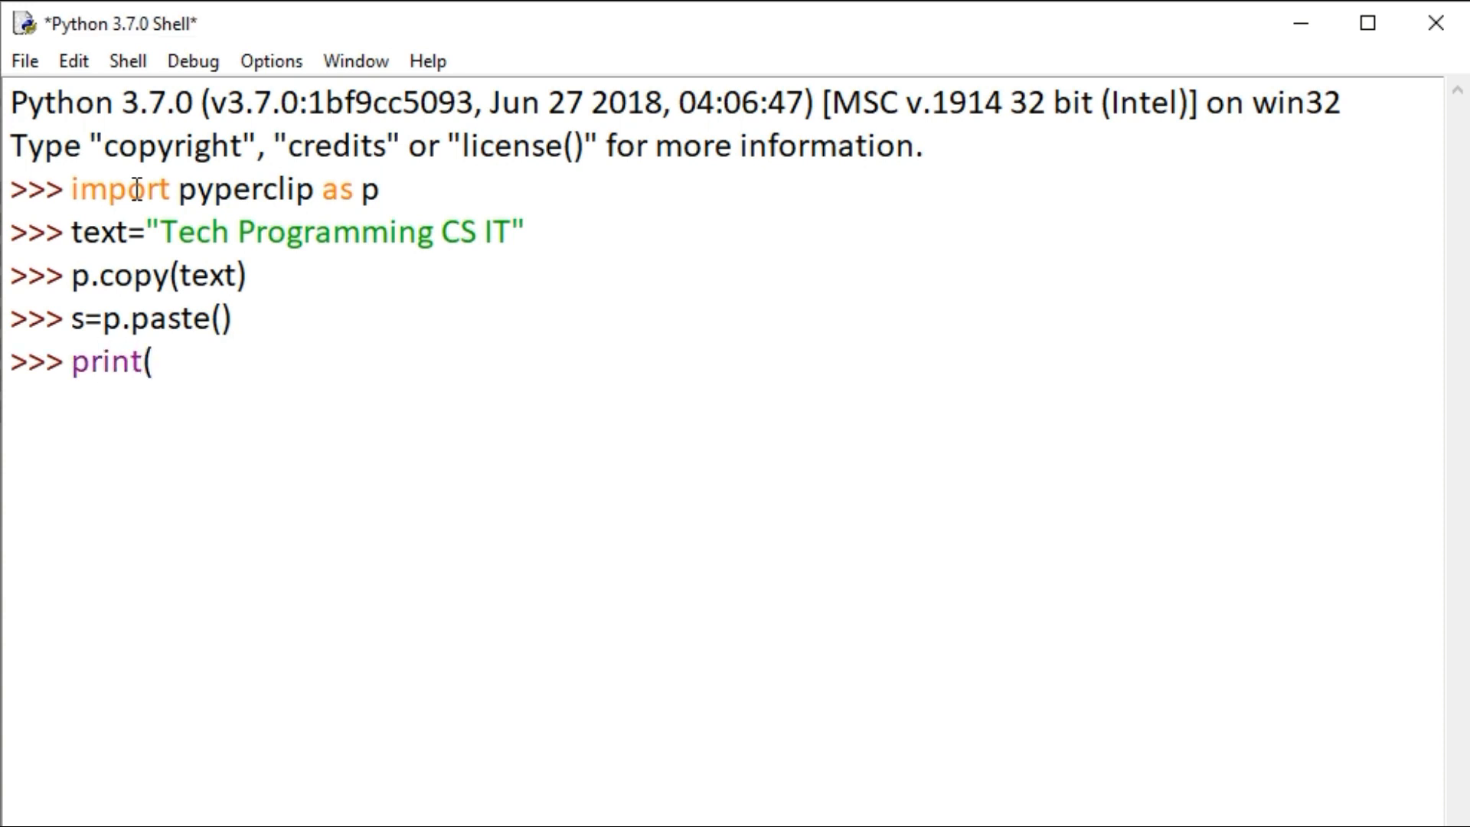